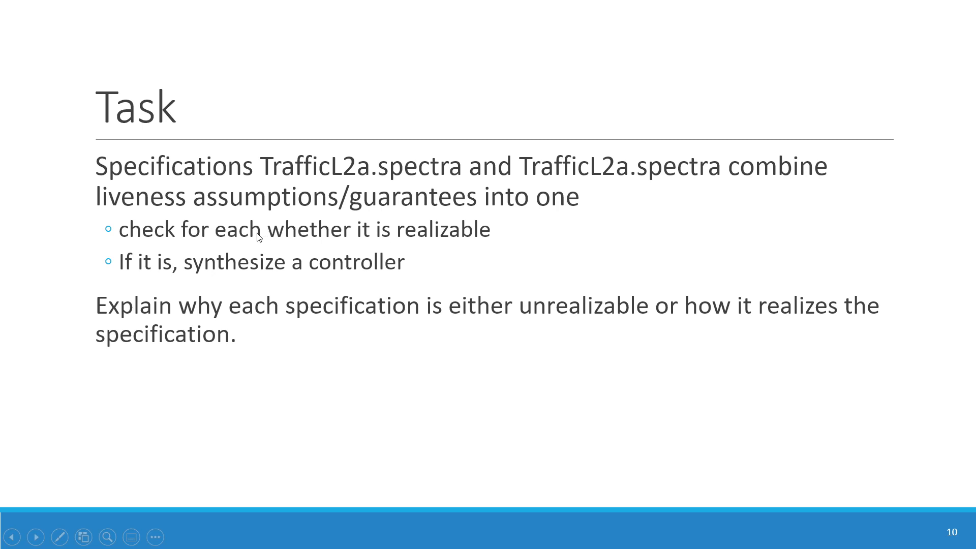
pyautogui.moveTo(460, 242)
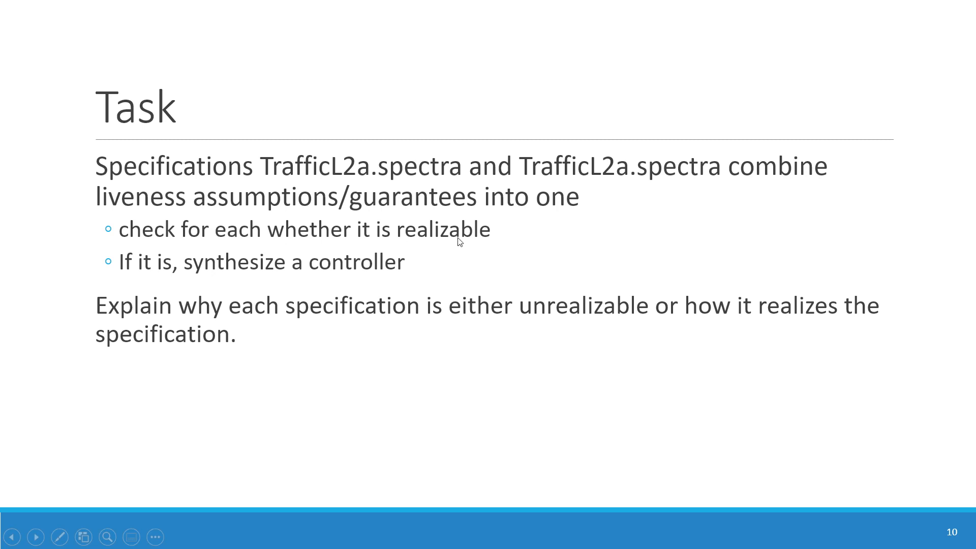
pyautogui.moveTo(290, 272)
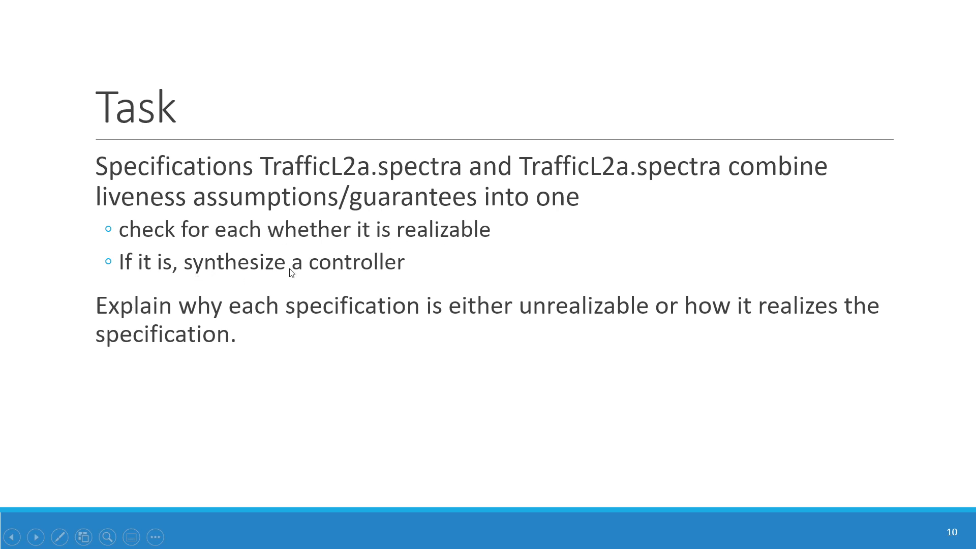
pyautogui.moveTo(208, 352)
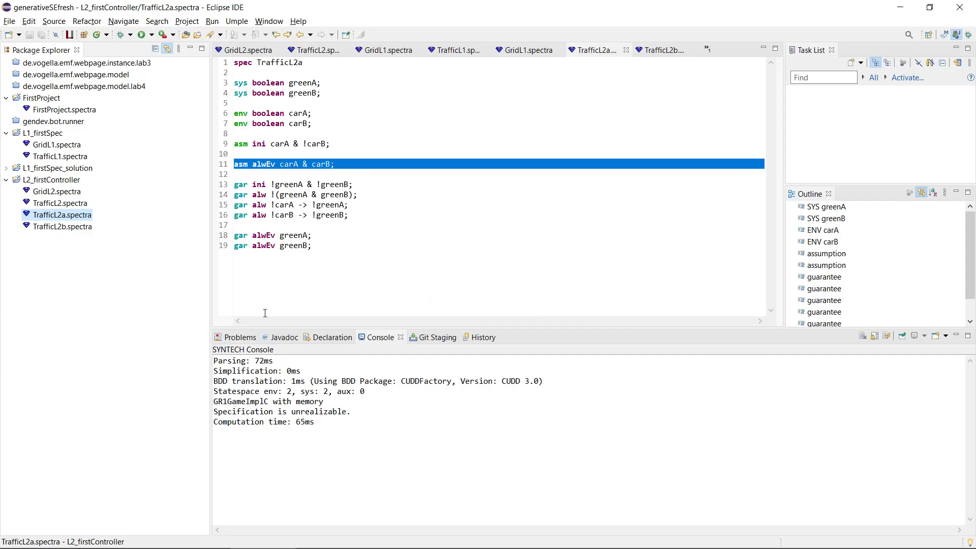
pyautogui.click(335, 164)
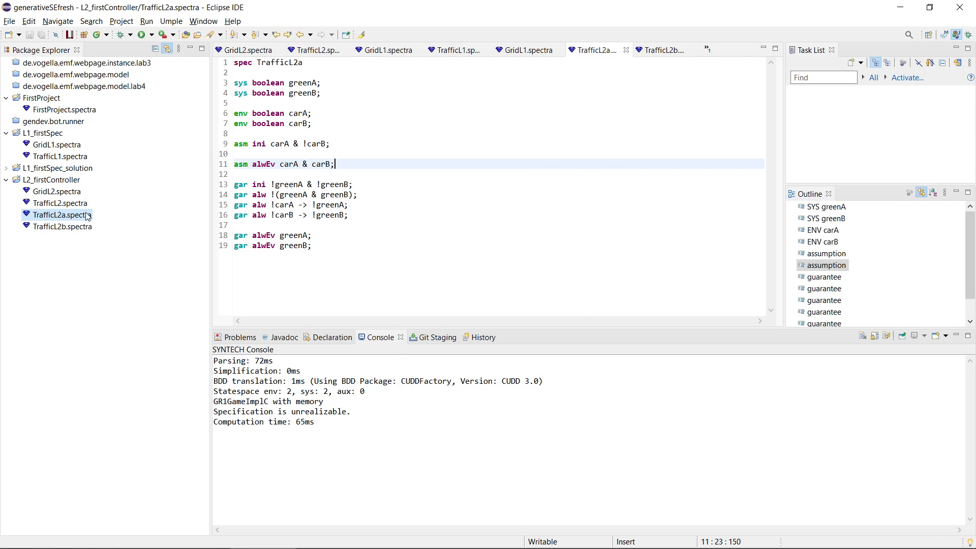
pyautogui.moveTo(103, 222)
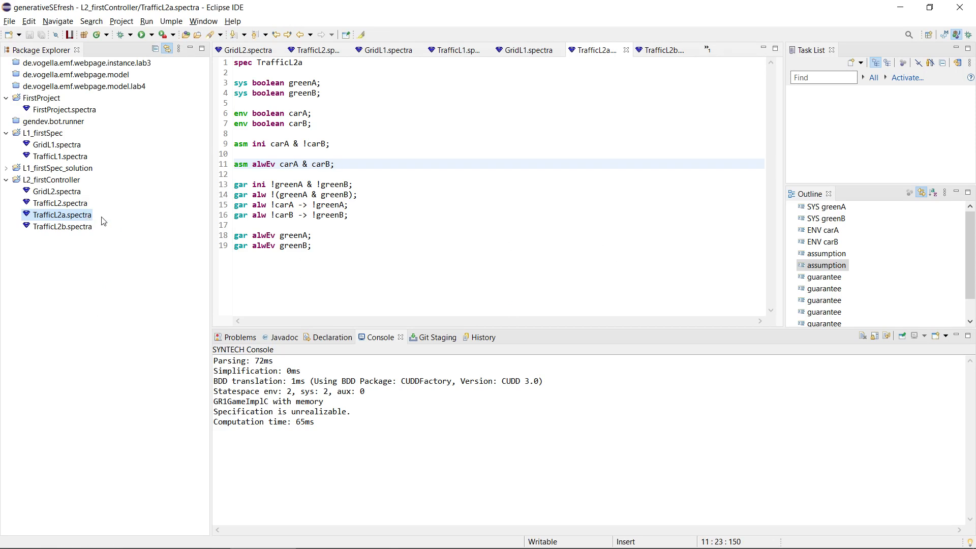
pyautogui.click(371, 165)
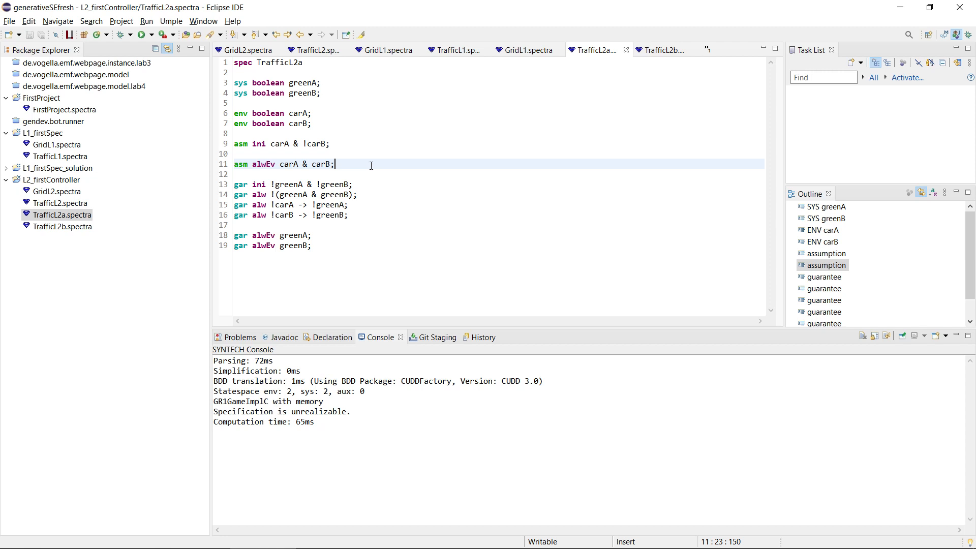
# Step: Check TrafficL2a realizable, then synthesize its concrete controller listing state transitions in the console
pyautogui.rightClick(370, 165)
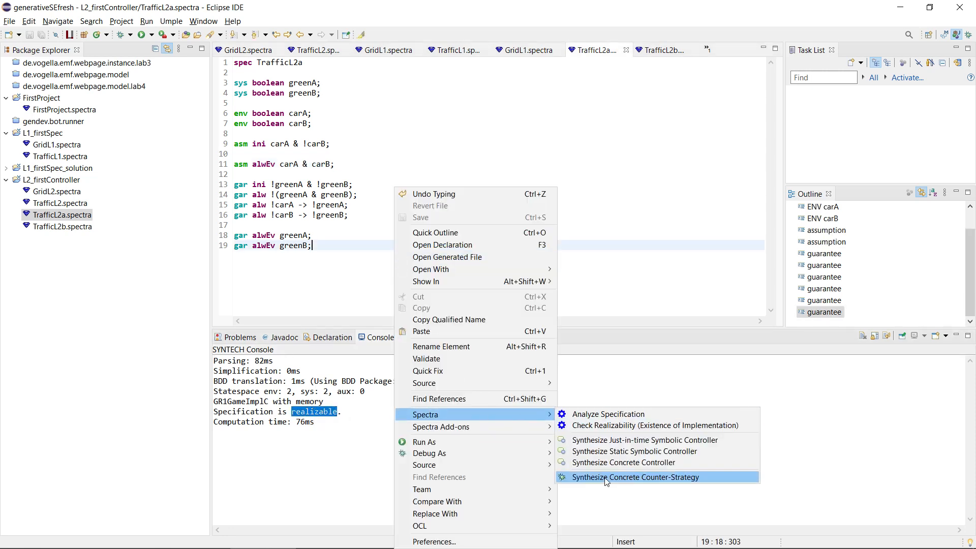
pyautogui.click(631, 477)
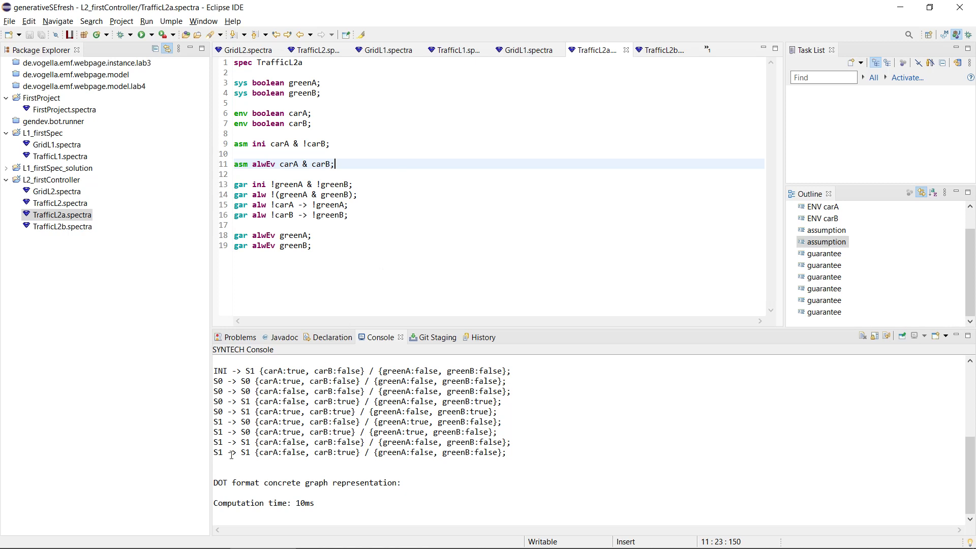
pyautogui.doubleClick(247, 370)
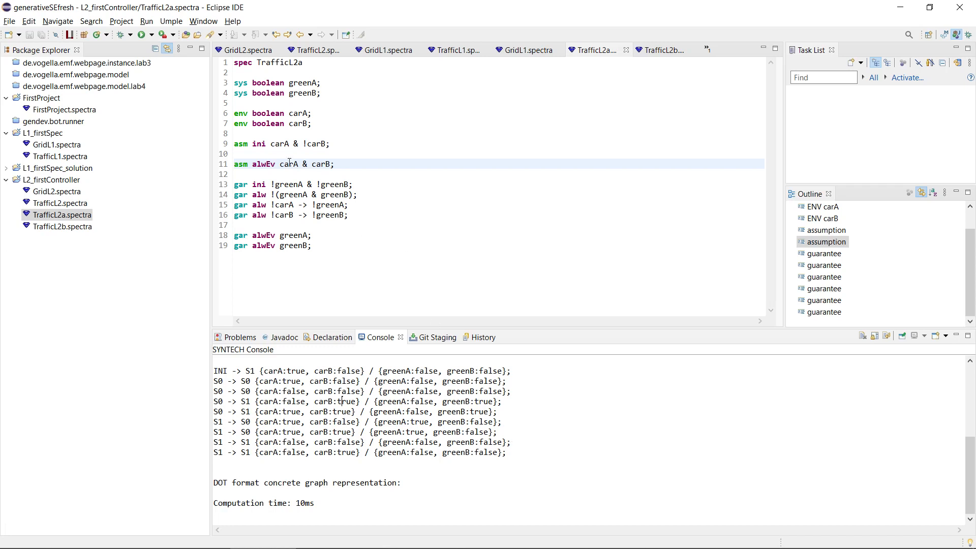
pyautogui.click(278, 165)
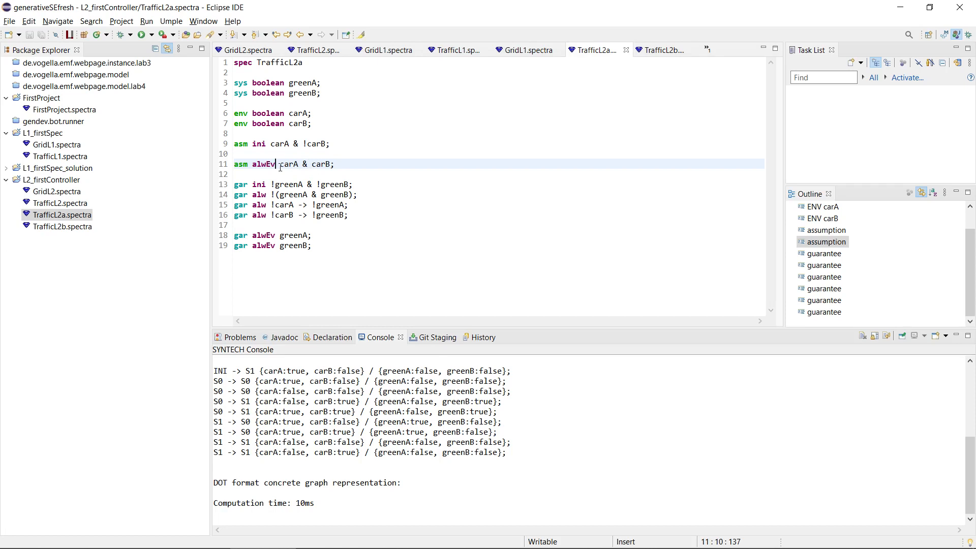
pyautogui.click(336, 164)
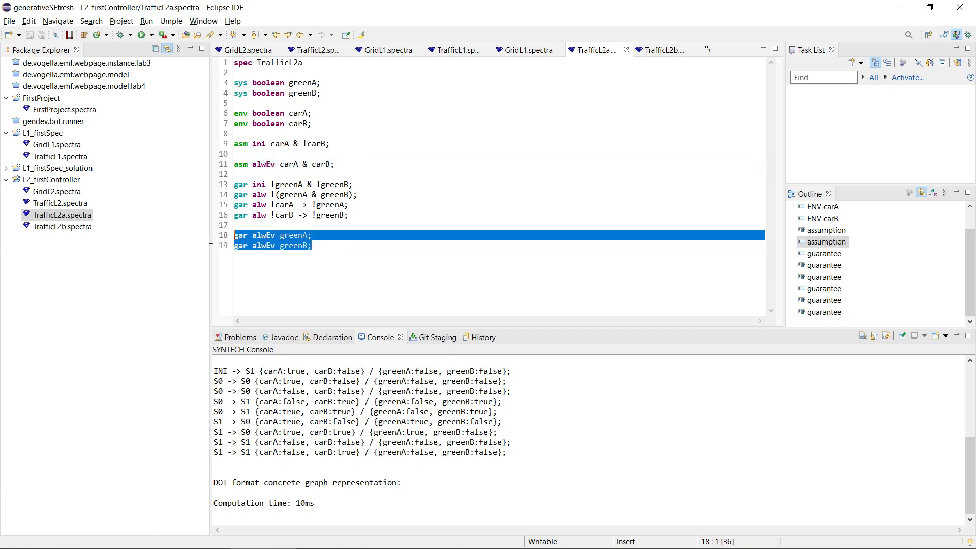
pyautogui.doubleClick(293, 235)
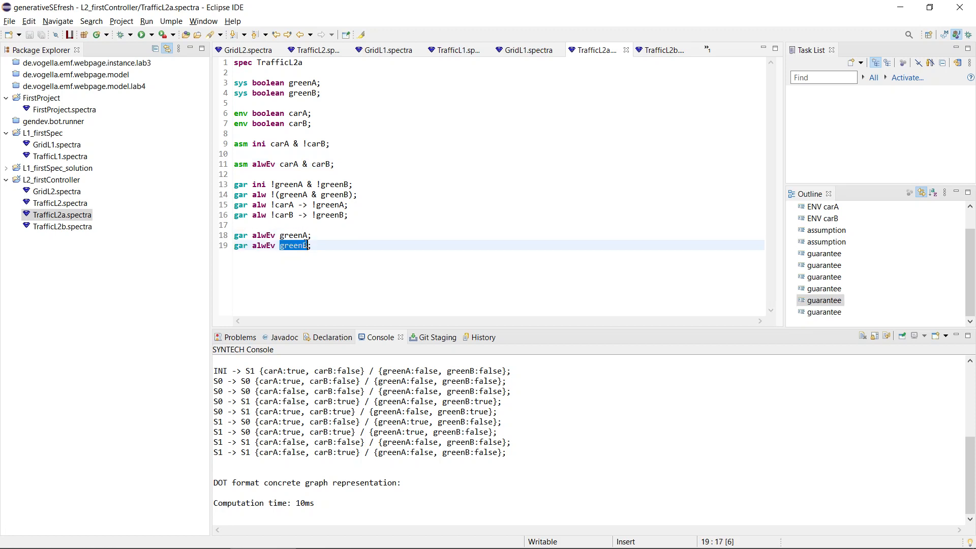
pyautogui.click(532, 401)
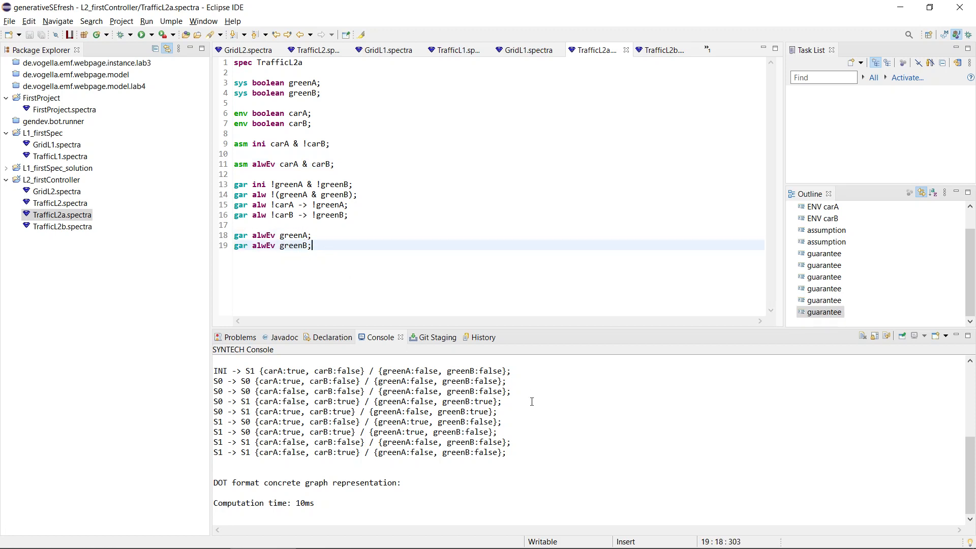
pyautogui.moveTo(546, 433)
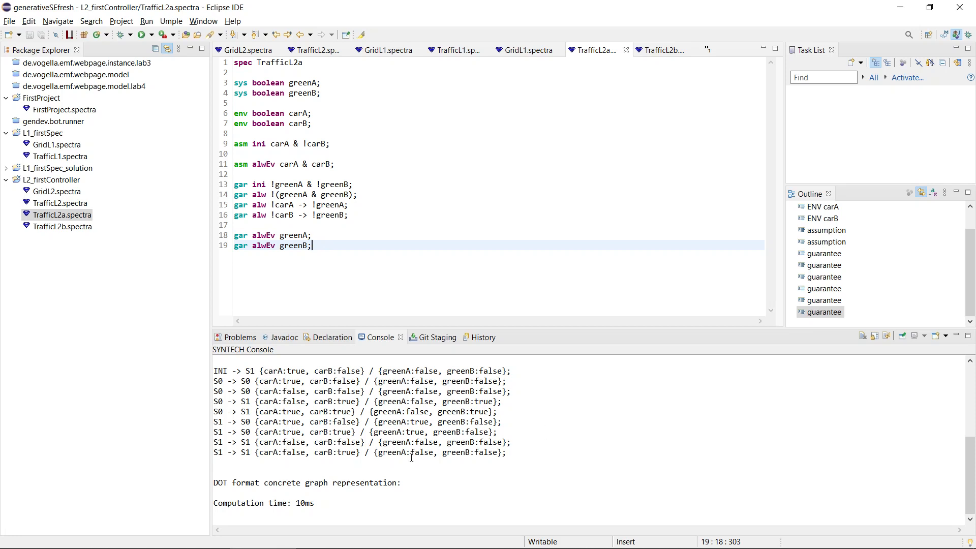
pyautogui.click(660, 50)
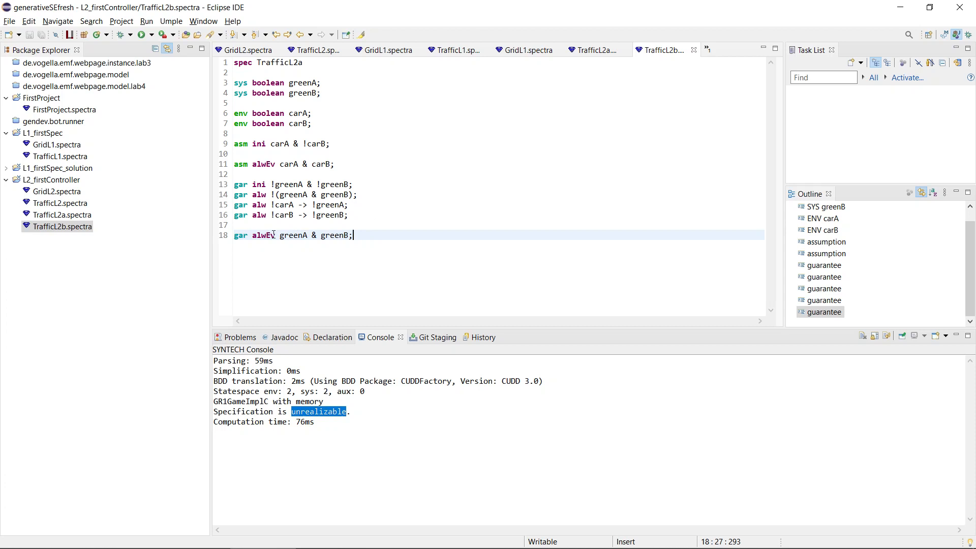
pyautogui.moveTo(293, 235)
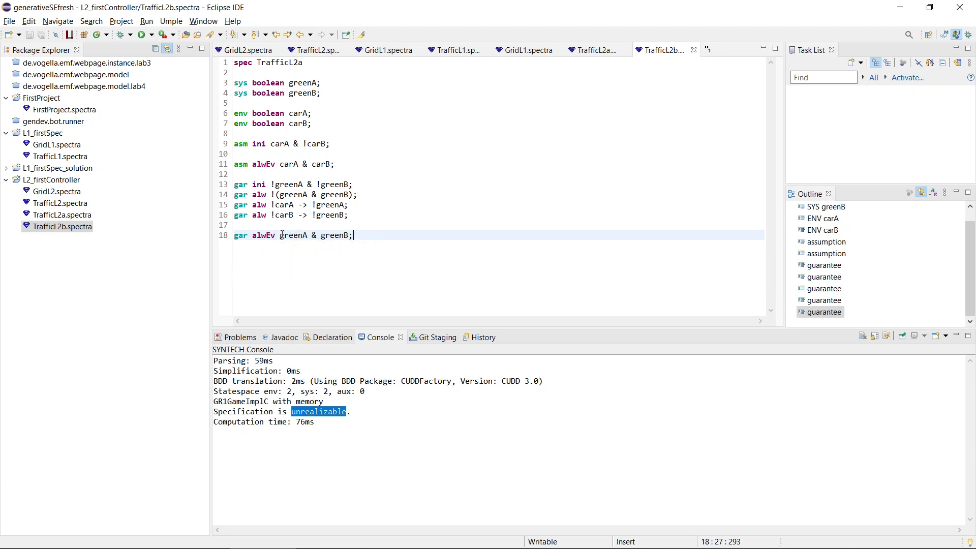
pyautogui.click(292, 235)
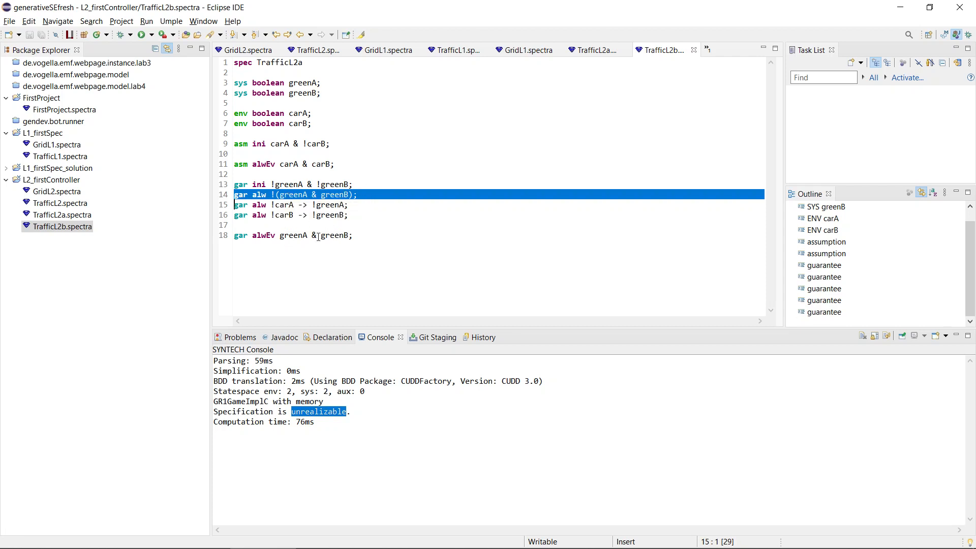
pyautogui.moveTo(339, 235)
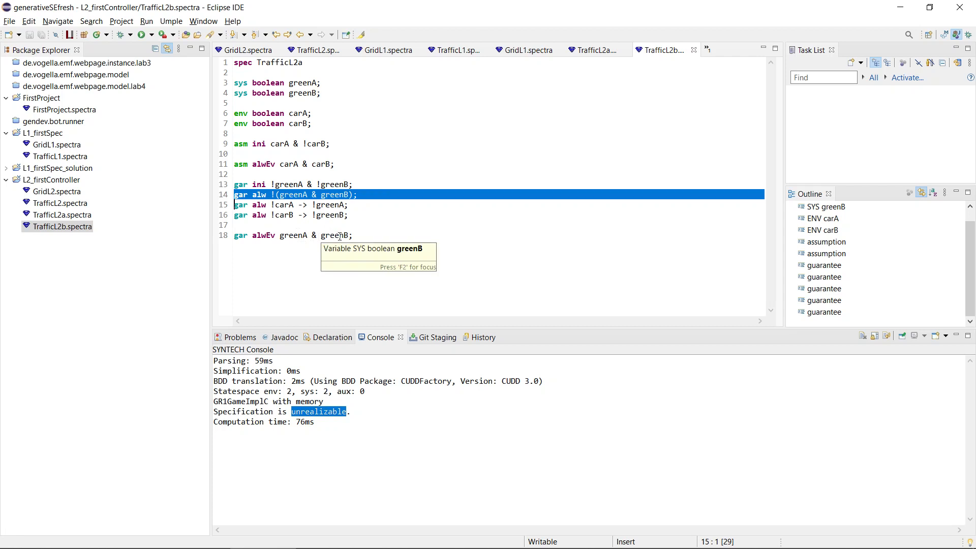
pyautogui.click(265, 235)
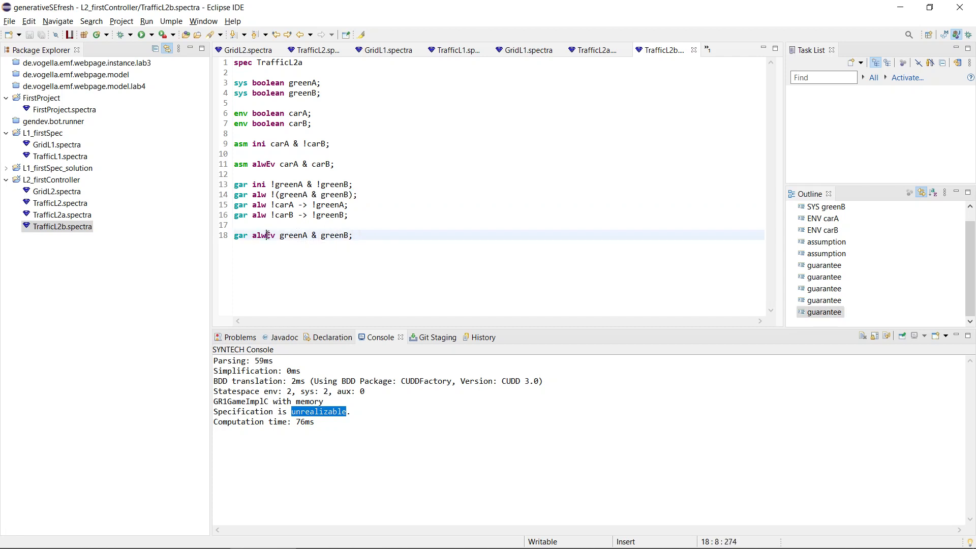
pyautogui.click(429, 235)
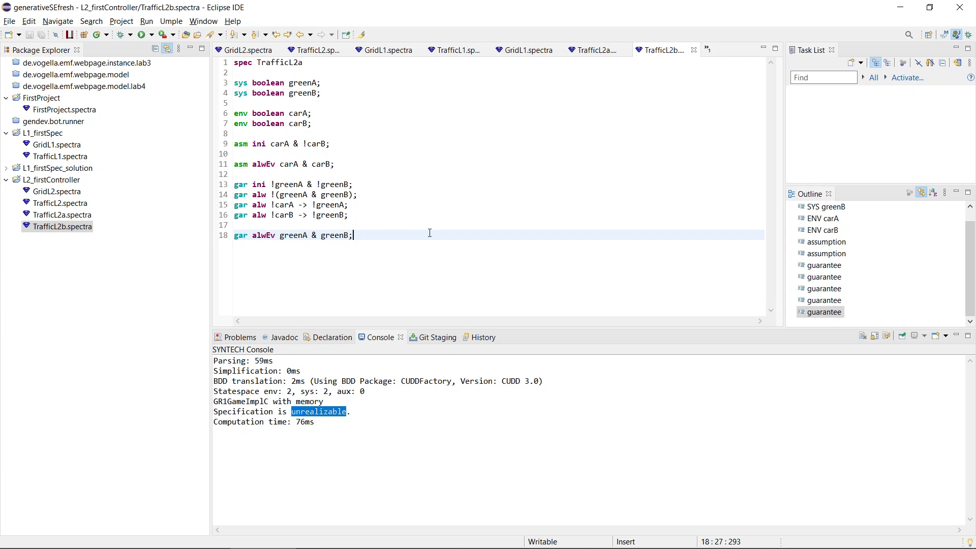
pyautogui.tripleClick(293, 235)
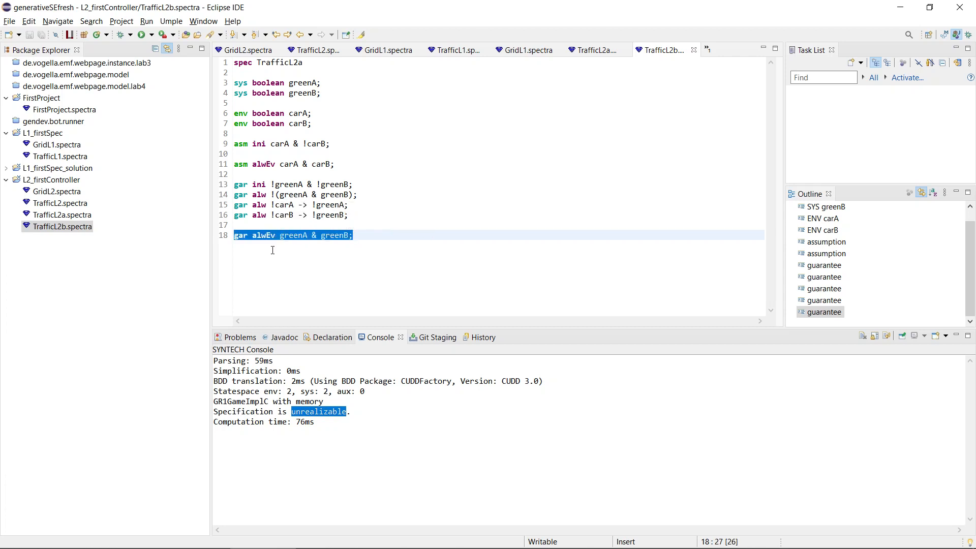
pyautogui.doubleClick(335, 235)
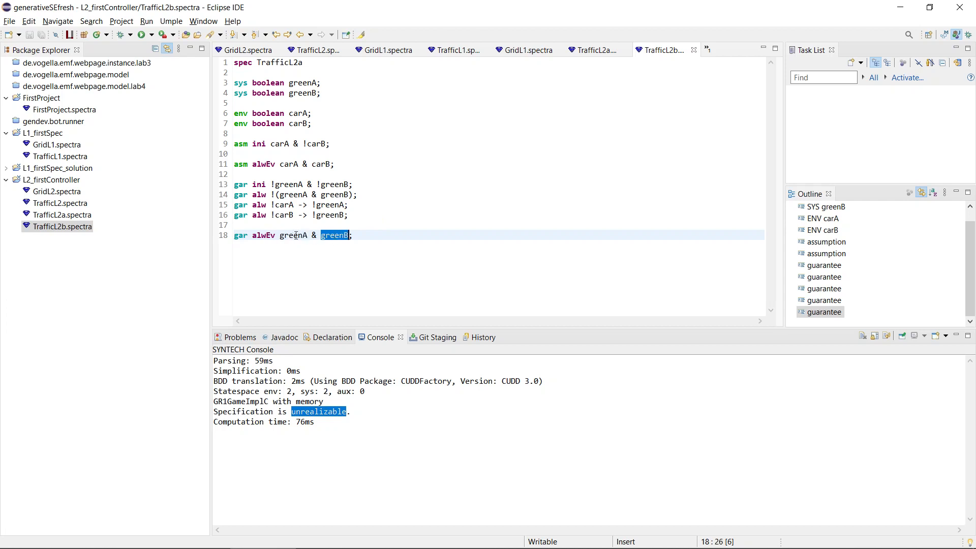
pyautogui.moveTo(388, 235)
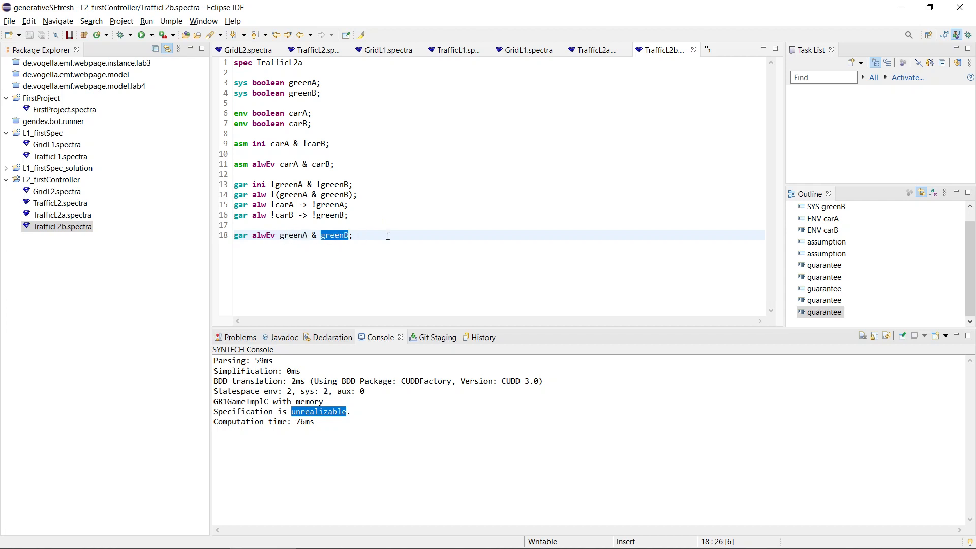